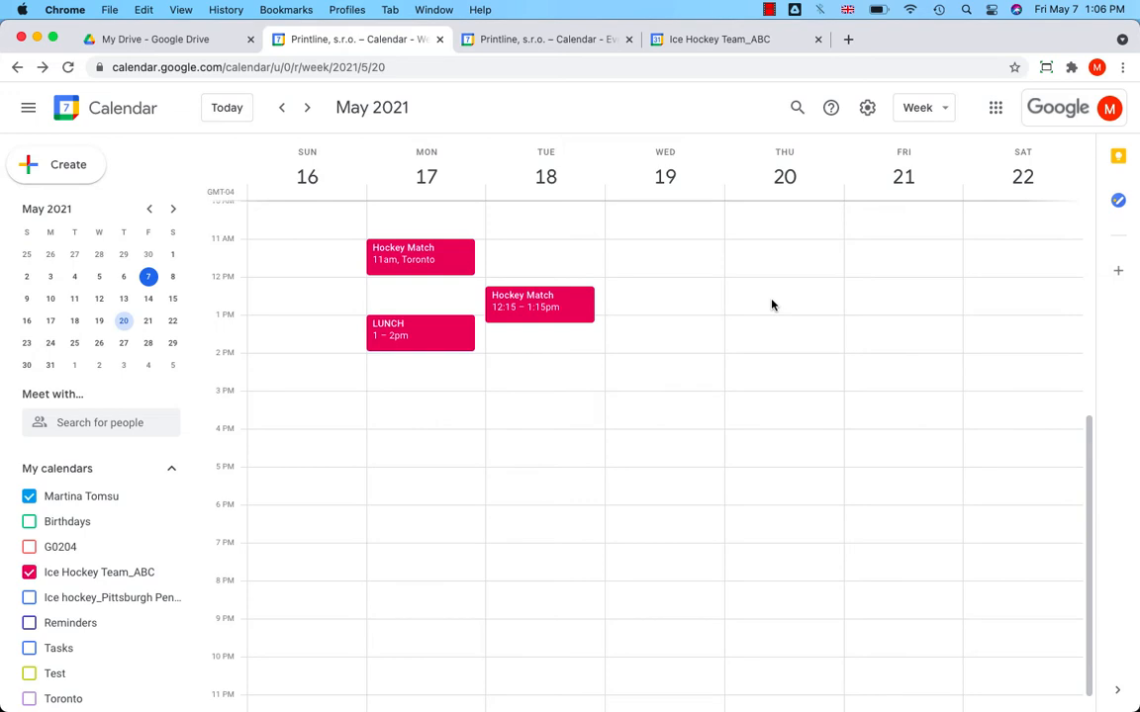
# - Start Change owner for the Tuesday 18 May Hockey Match from its event options
pyautogui.click(538, 300)
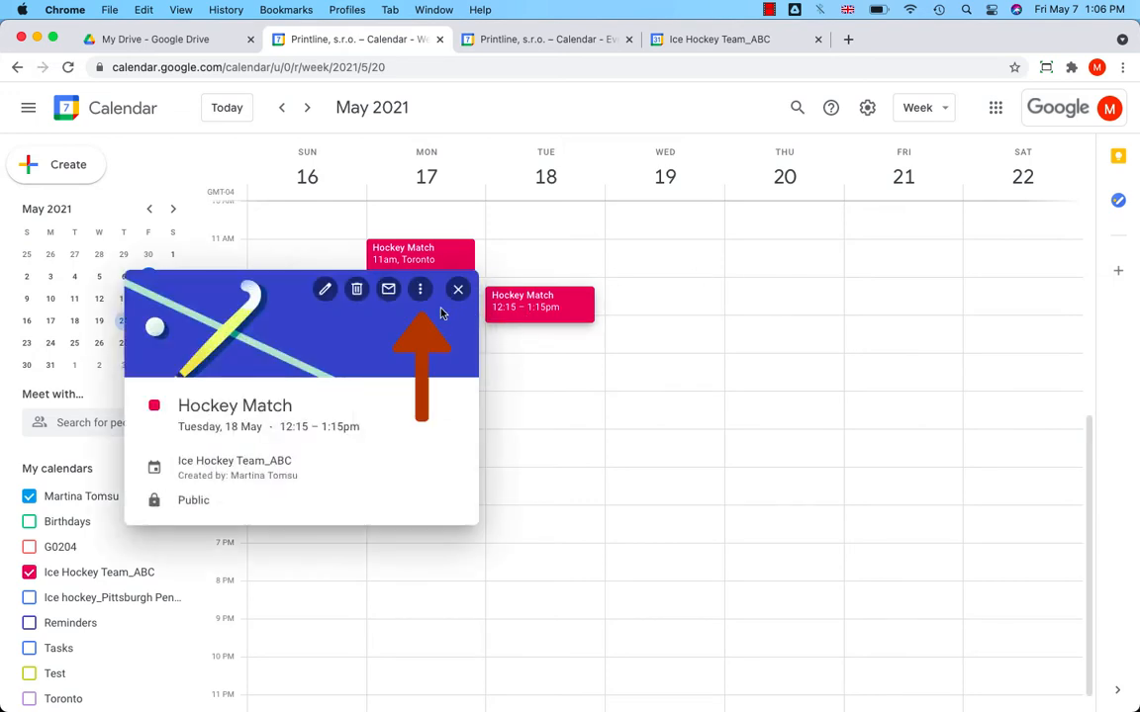
pyautogui.click(419, 289)
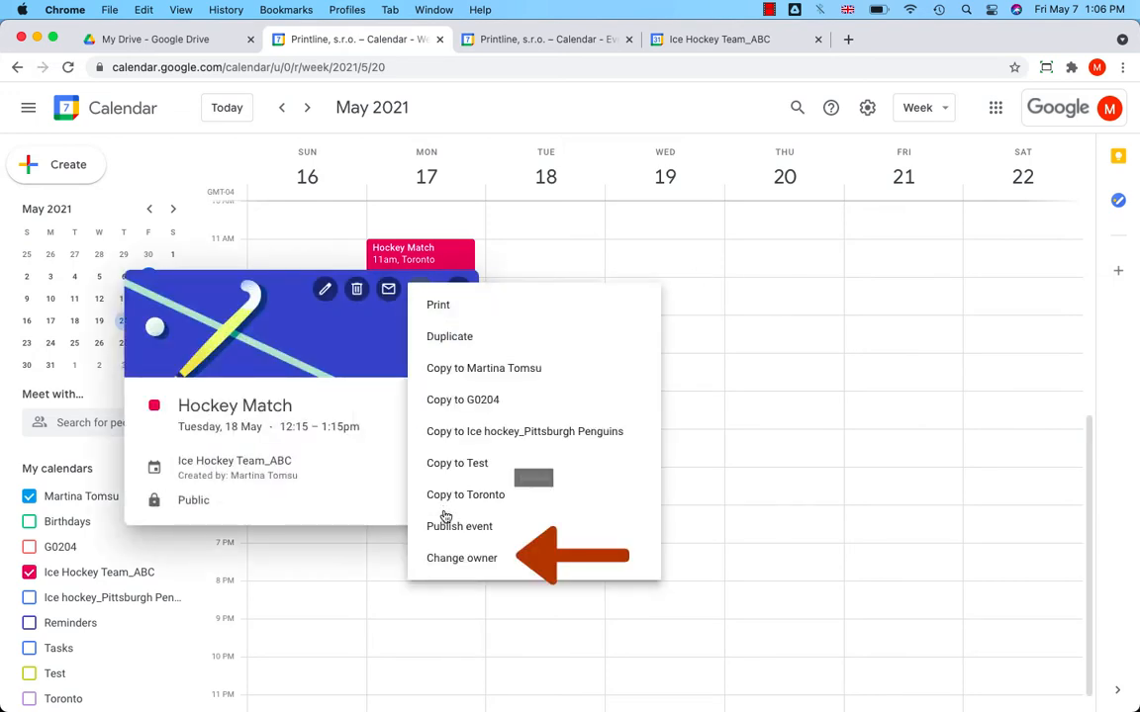
pyautogui.click(461, 558)
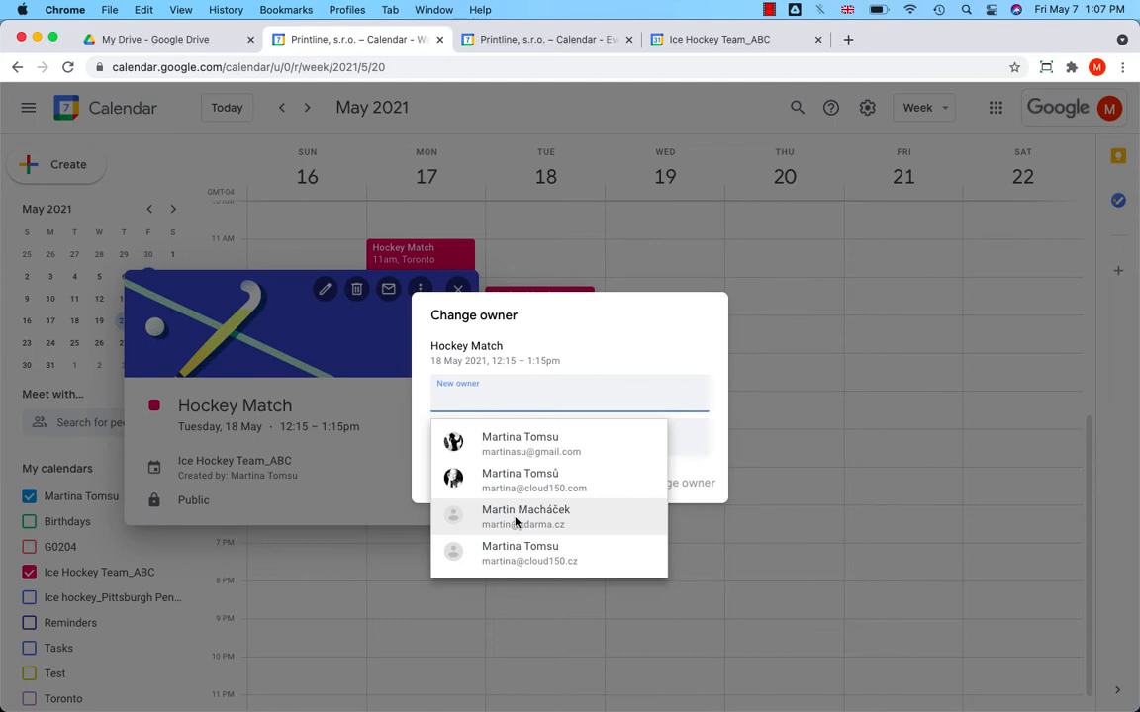
pyautogui.click(526, 517)
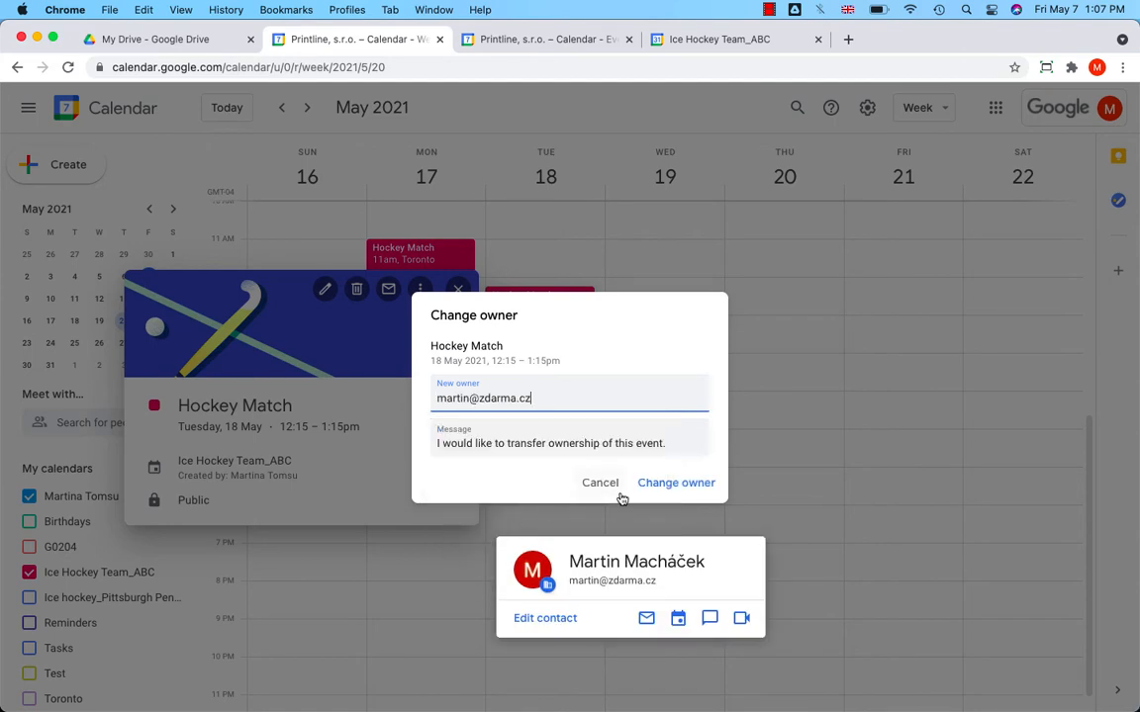
pyautogui.click(599, 483)
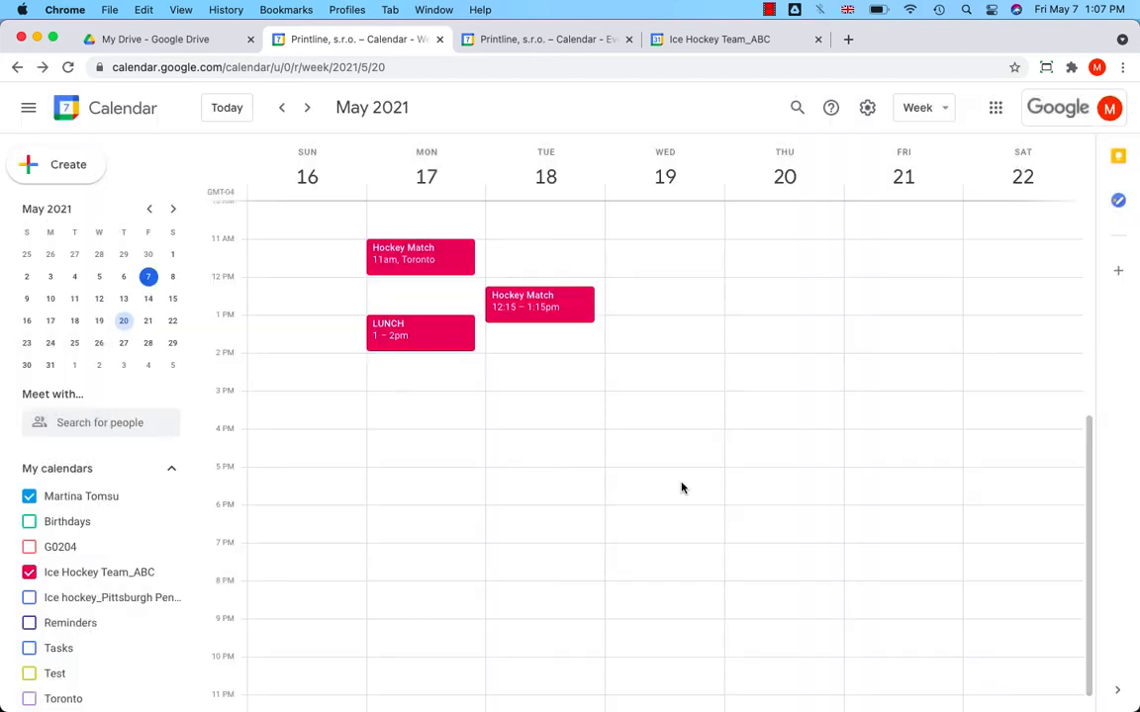
pyautogui.moveTo(585, 515)
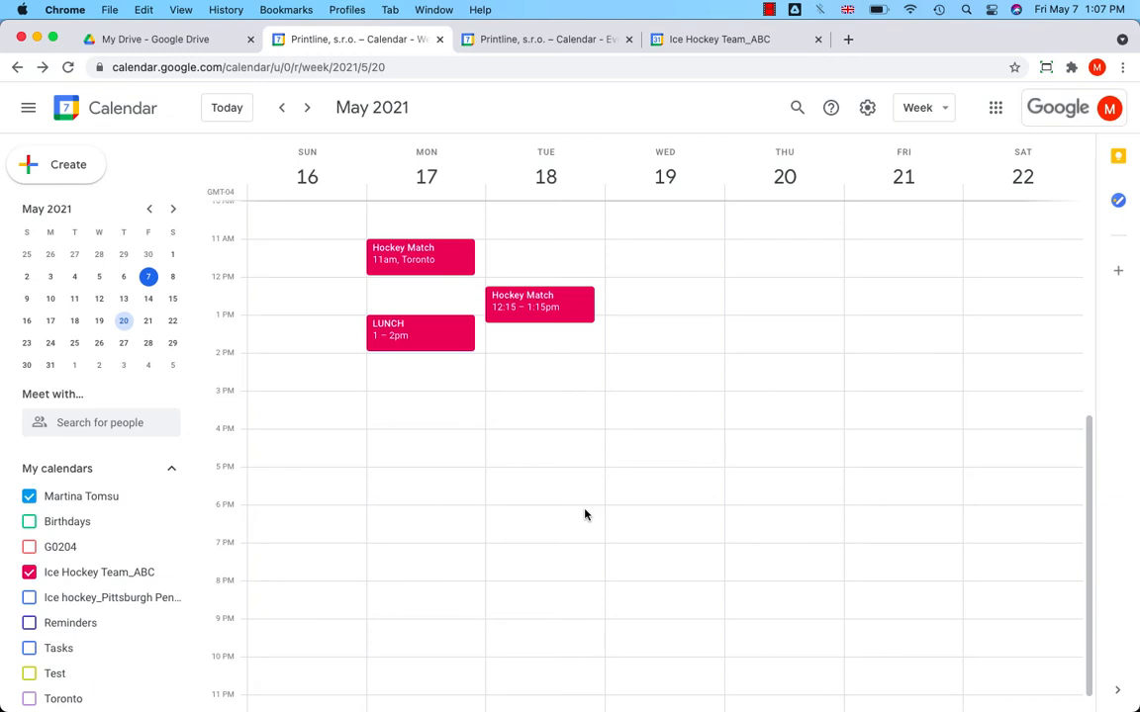
pyautogui.moveTo(542, 301)
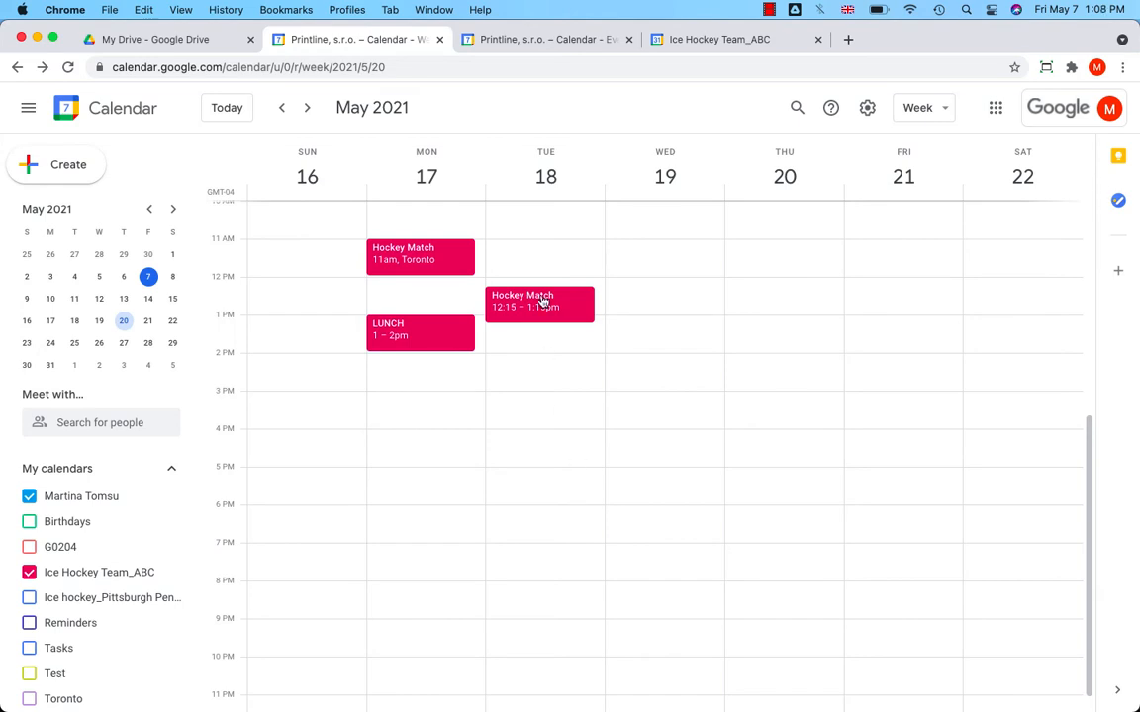
pyautogui.moveTo(538, 305); pyautogui.dragTo(545, 410)
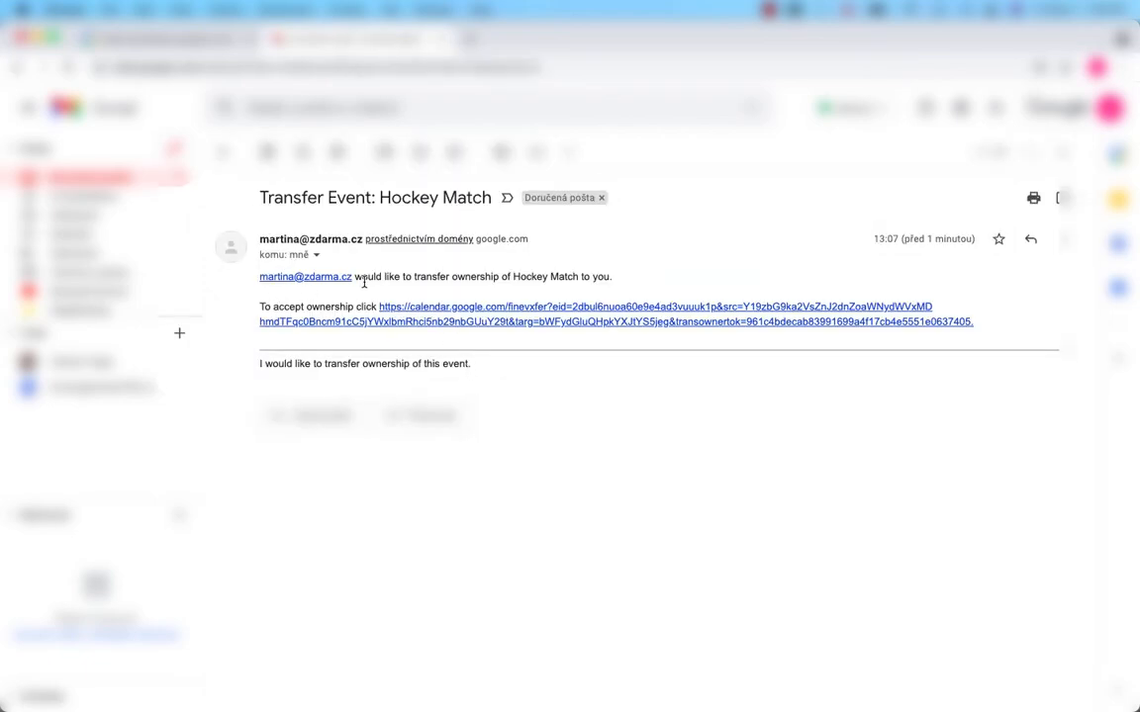
pyautogui.moveTo(404, 296)
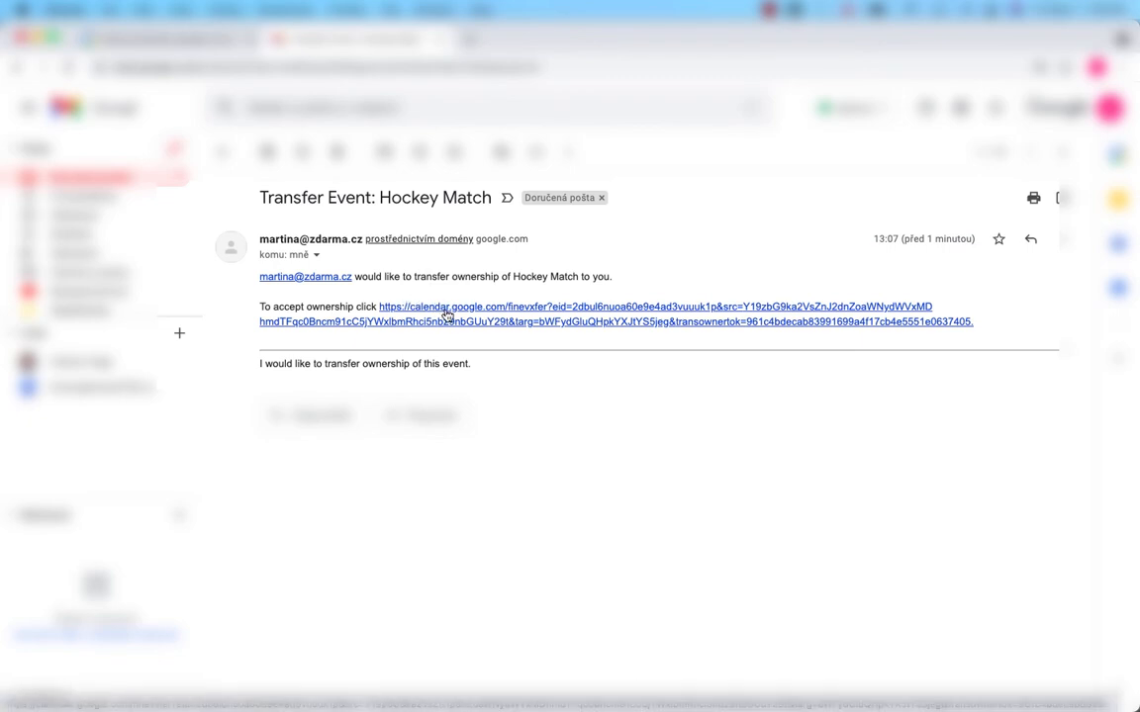
# - Accept Hockey Match ownership via the 'Transfer Event: Hockey Match' email link
pyautogui.click(447, 306)
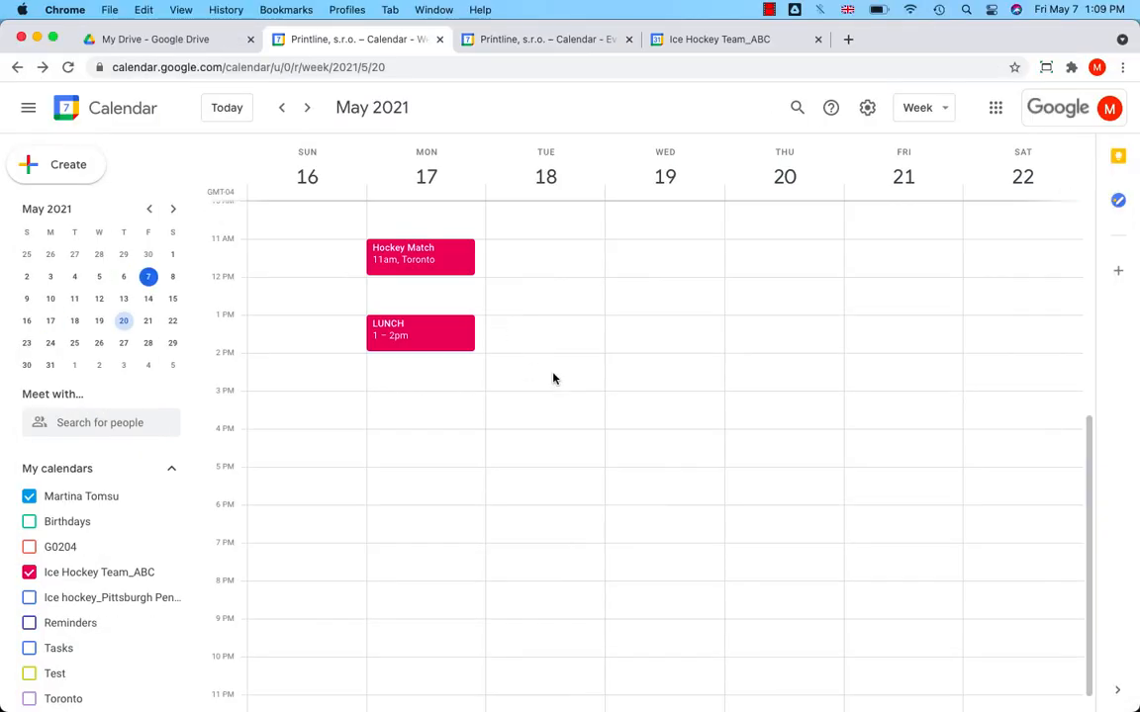
pyautogui.moveTo(613, 456)
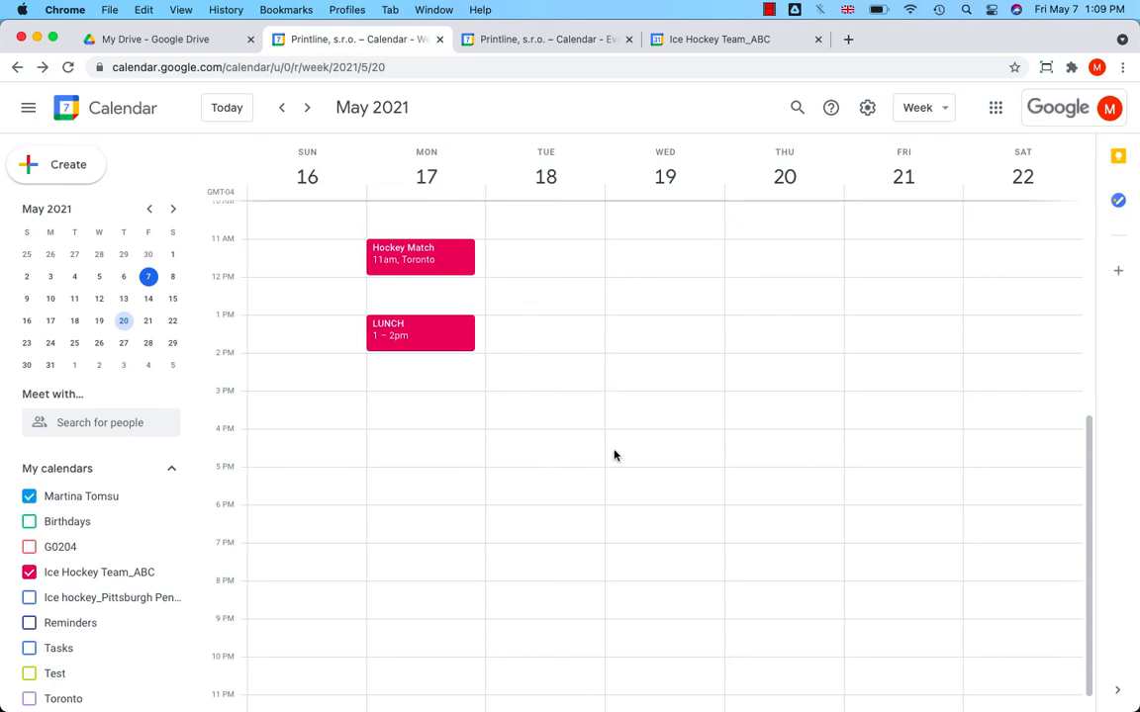
pyautogui.moveTo(616, 403)
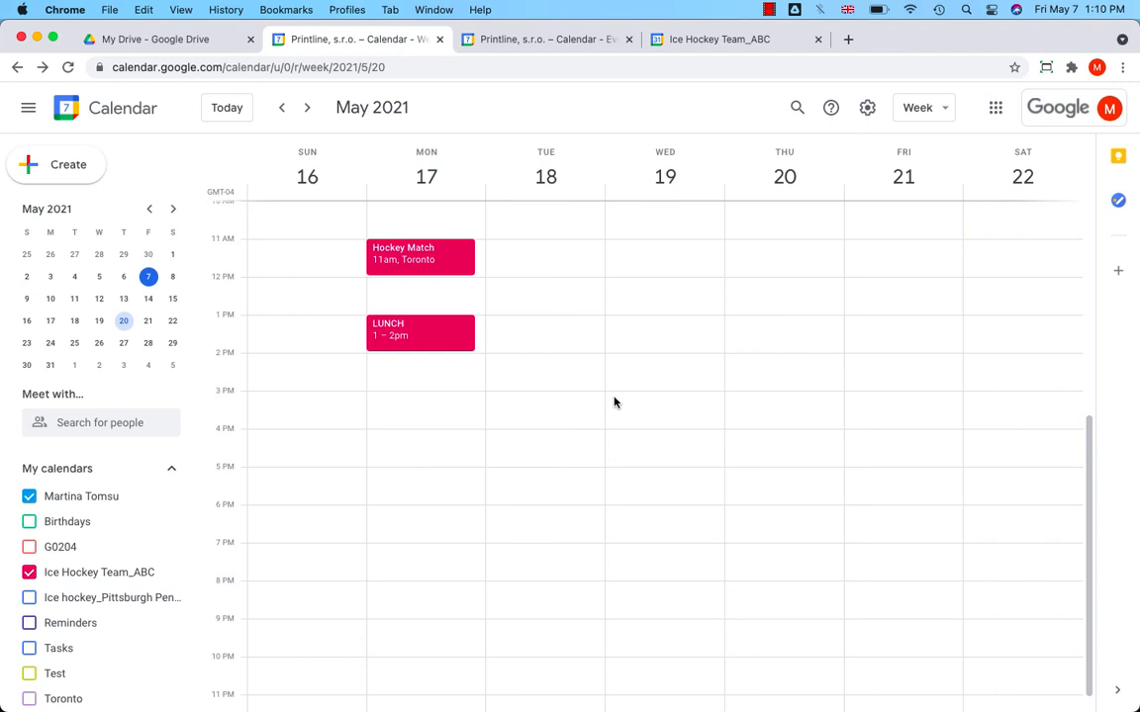